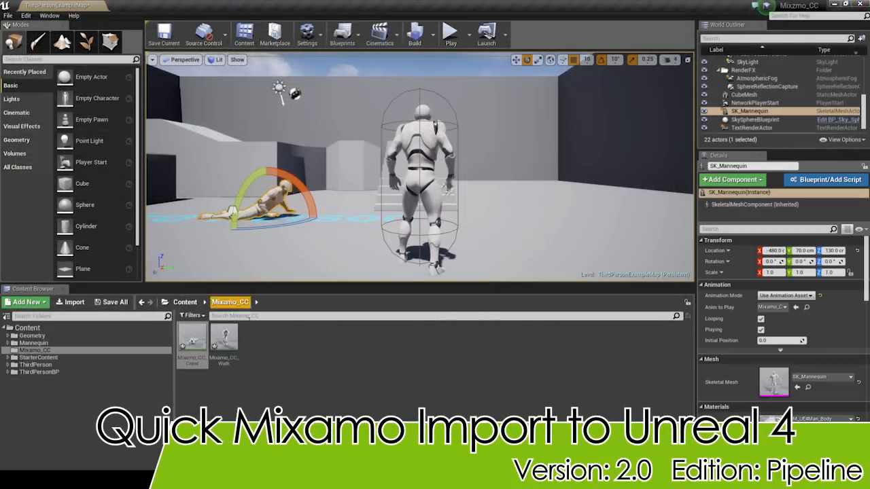
- Drop the Mixamo_CC_Walk animation into the level as a second mannequin, then bring up the Mixamo store
{"action": "left_click_drag", "start_coordinate": [224, 340], "coordinate": [520, 217]}
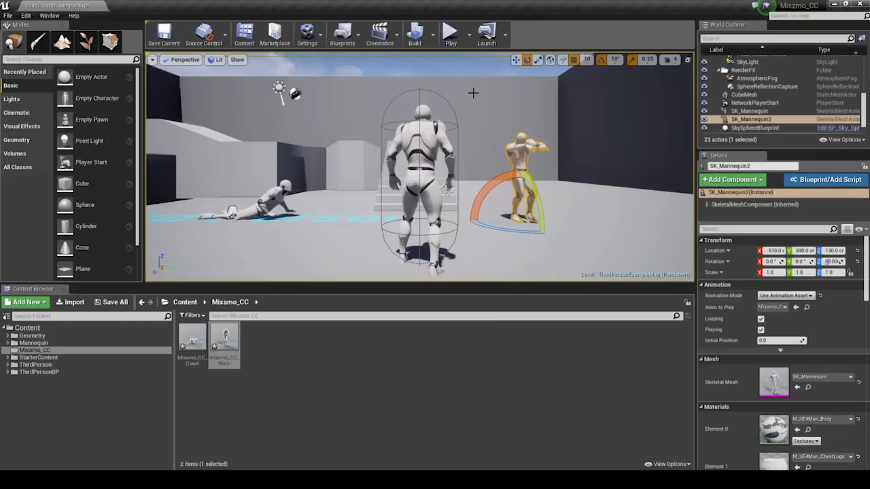
{"action": "left_click", "coordinate": [448, 32]}
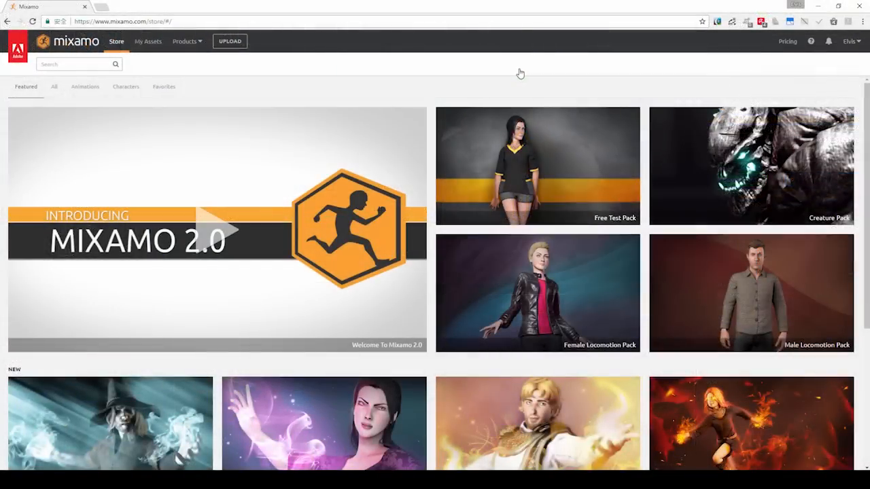
{"action": "mouse_move", "coordinate": [424, 69]}
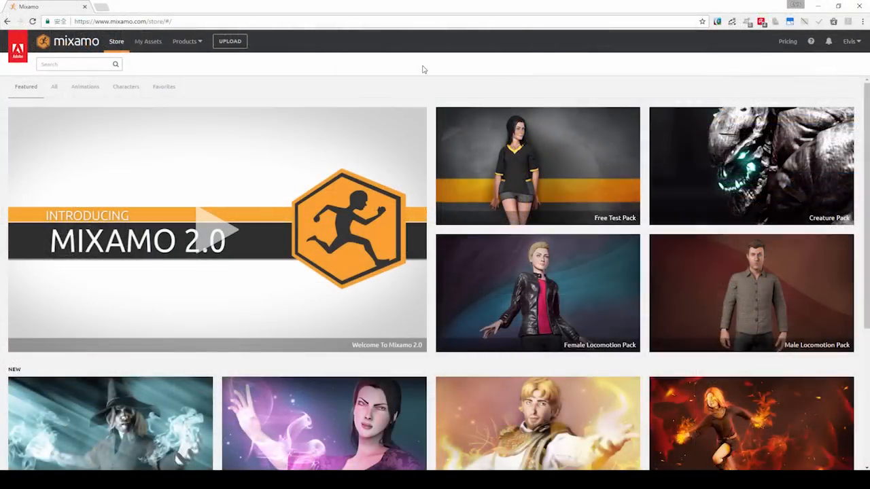
- Scroll the Mixamo store page and go to My Assets to reach My Animations
{"action": "scroll", "scroll_direction": "down", "scroll_amount": 3}
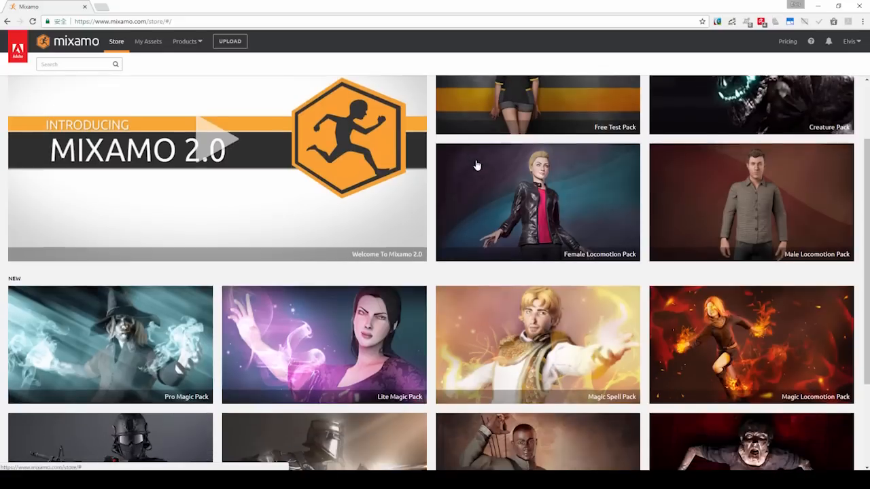
{"action": "left_click", "coordinate": [148, 42]}
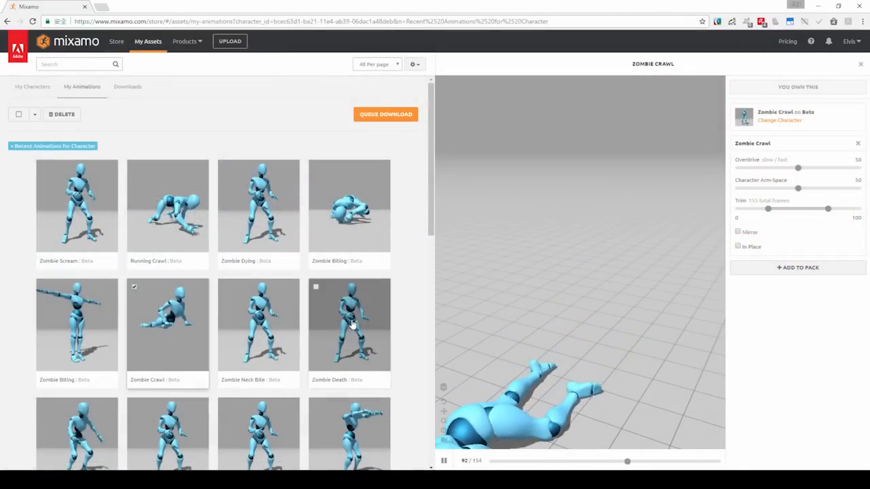
- Mark Zombie Crawl and Zombie Walk and queue them as FBX with skin at 30 fps
{"action": "left_click", "coordinate": [348, 354]}
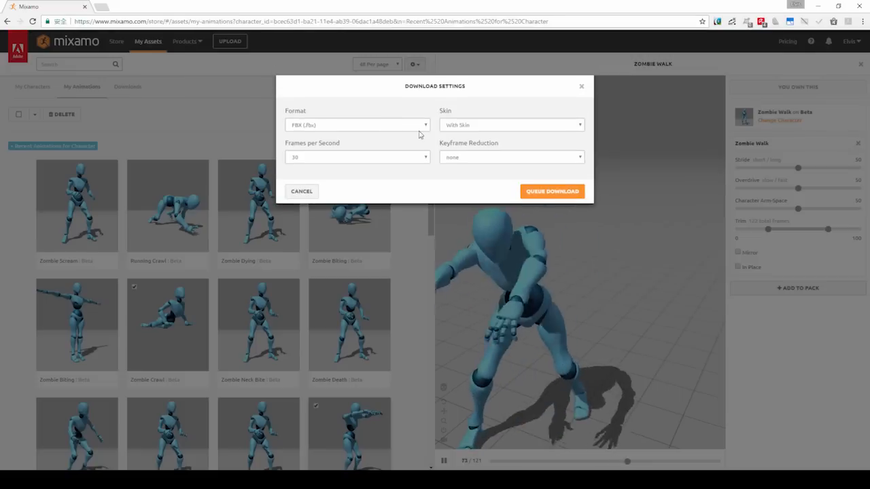
{"action": "left_click", "coordinate": [357, 124]}
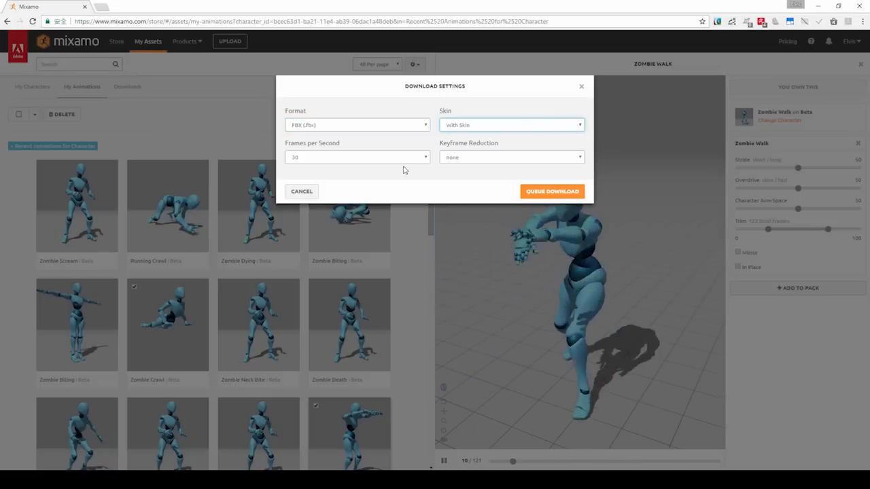
{"action": "left_click", "coordinate": [552, 191]}
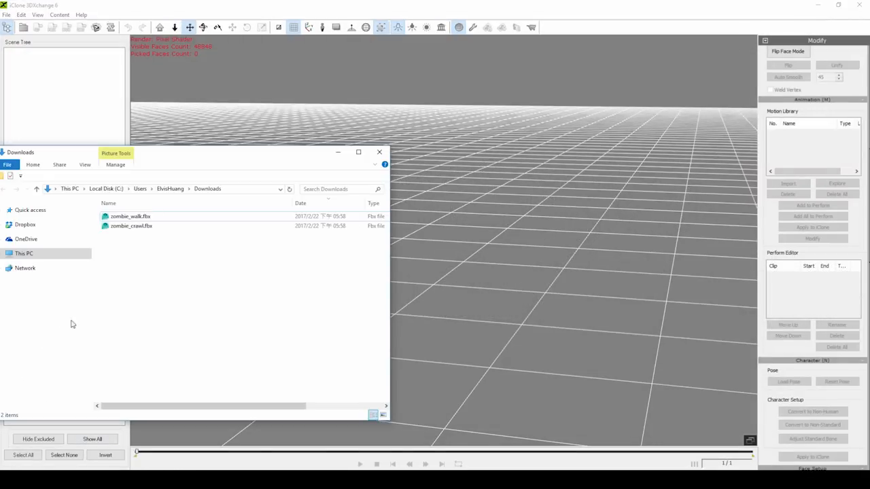
- Load zombie_walk.fbx from Downloads and accept conversion to a non-standard character
{"action": "left_click_drag", "start_coordinate": [129, 217], "coordinate": [441, 269]}
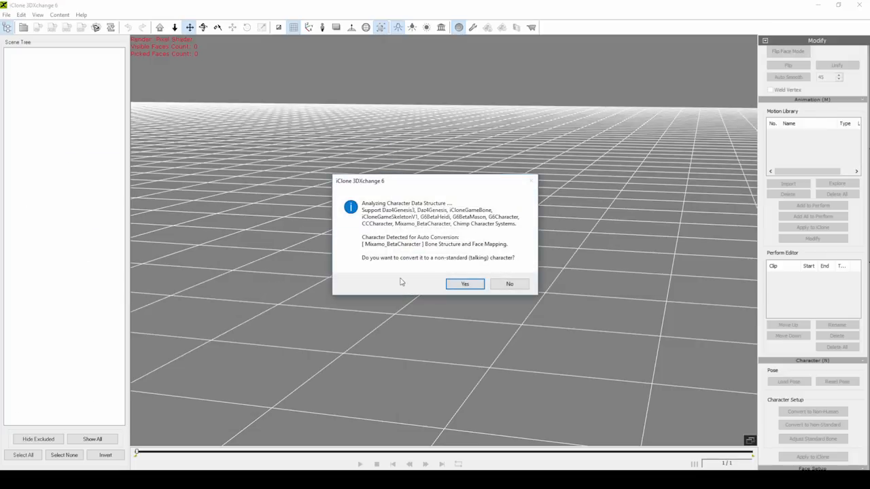
{"action": "mouse_move", "coordinate": [447, 271]}
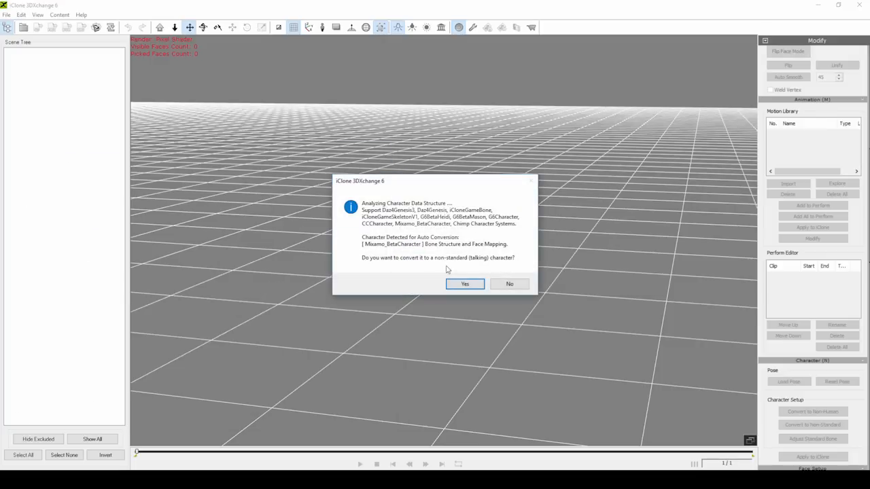
{"action": "left_click", "coordinate": [465, 284]}
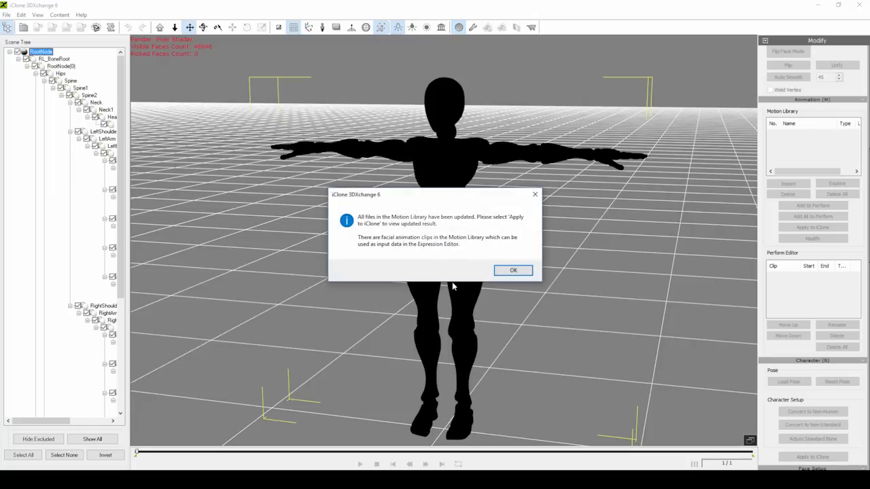
{"action": "left_click", "coordinate": [512, 270]}
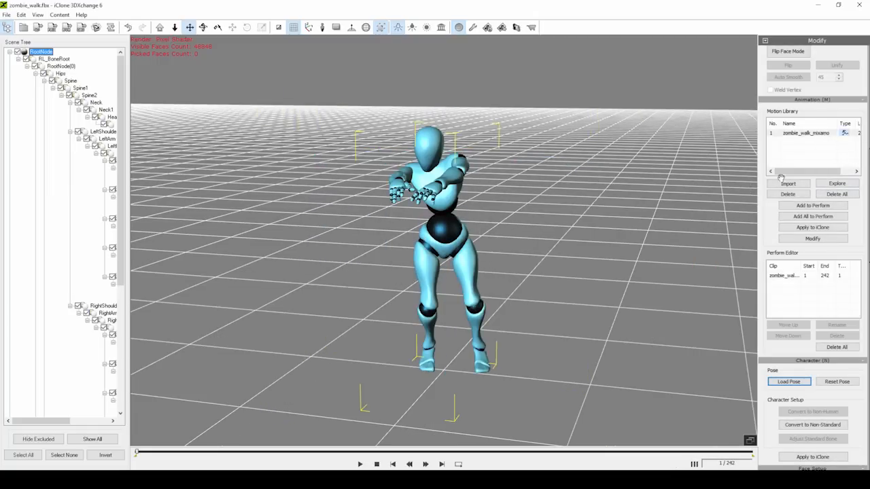
- Export the walk with Export Animation and Export iMotion ticked, targeting the Downloads path
{"action": "left_click", "coordinate": [361, 466]}
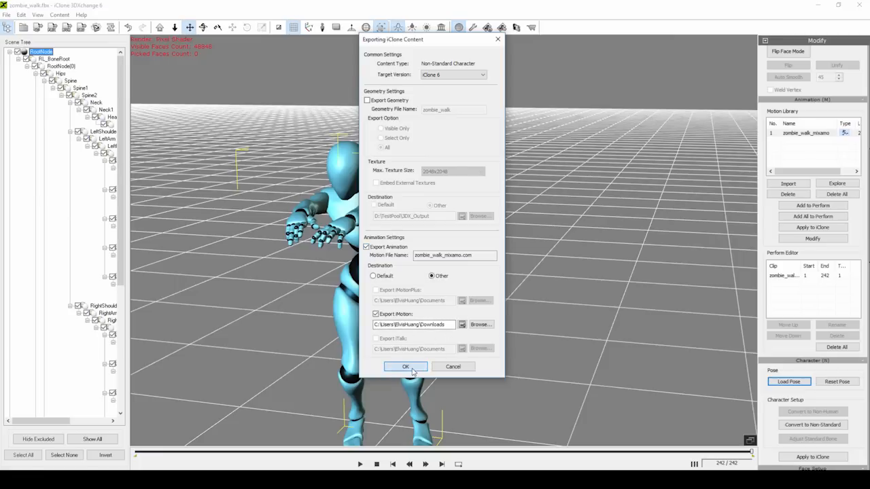
{"action": "left_click", "coordinate": [405, 367]}
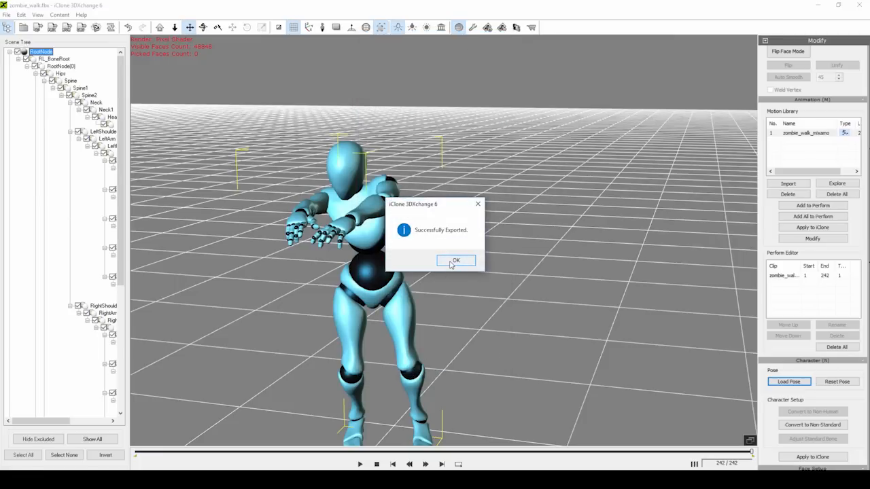
- Dismiss the Successfully Exported notice and import the next FBX with Import Animation kept on
{"action": "left_click", "coordinate": [455, 261]}
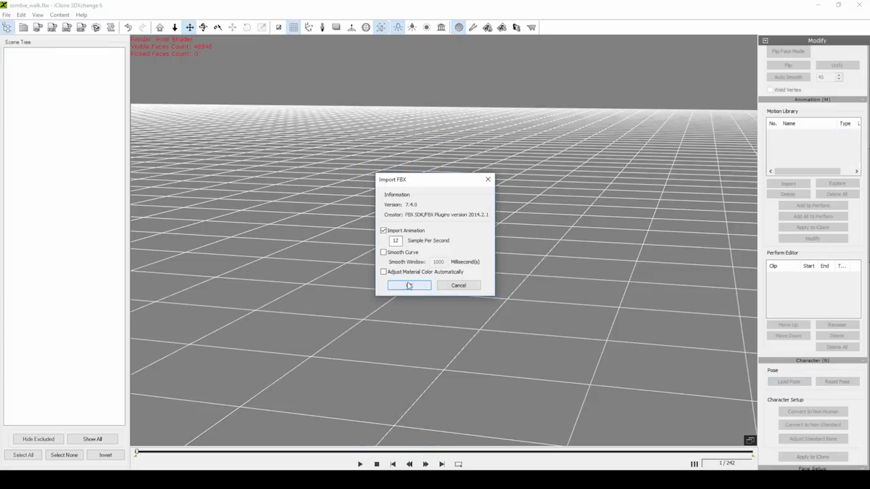
{"action": "left_click", "coordinate": [408, 285]}
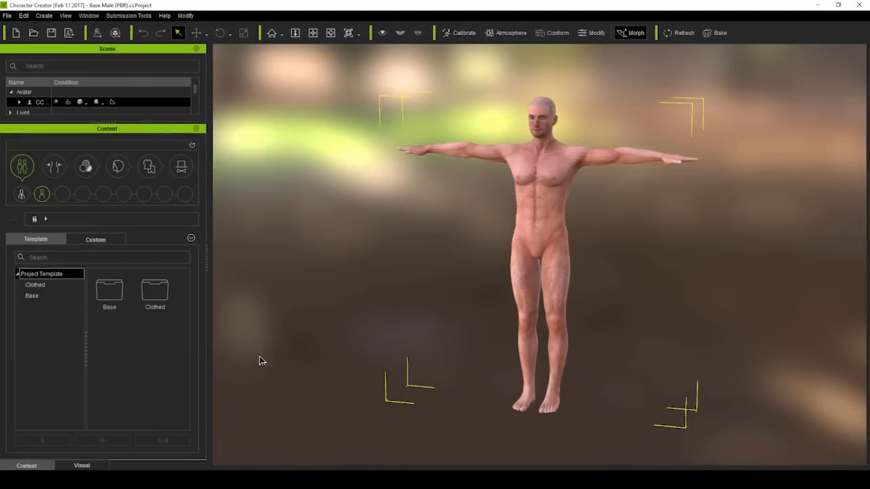
- In Export FBX Settings, enable Convert Bone Structure for Unreal 4 Rig and Include Motion
{"action": "left_click", "coordinate": [8, 16]}
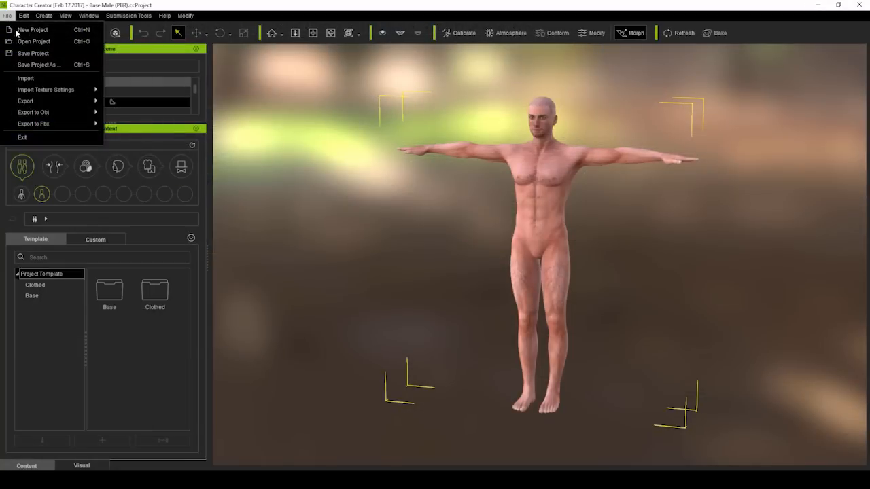
{"action": "left_click", "coordinate": [33, 123]}
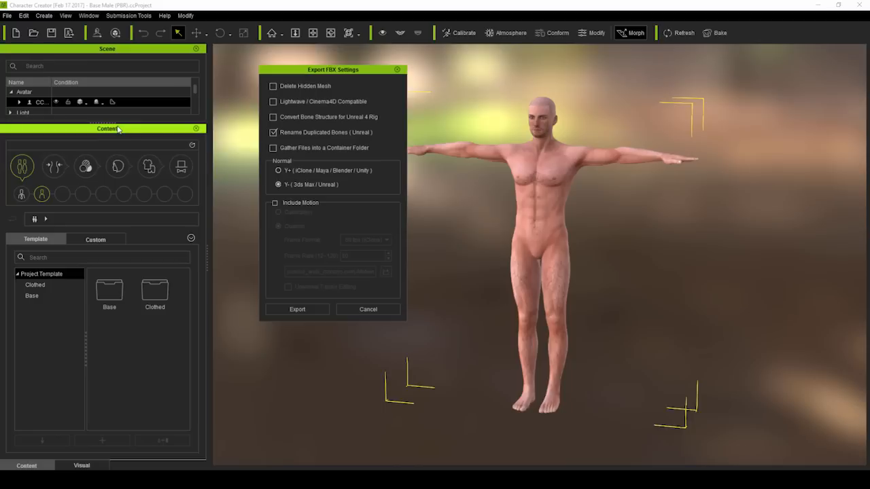
{"action": "left_click", "coordinate": [274, 85]}
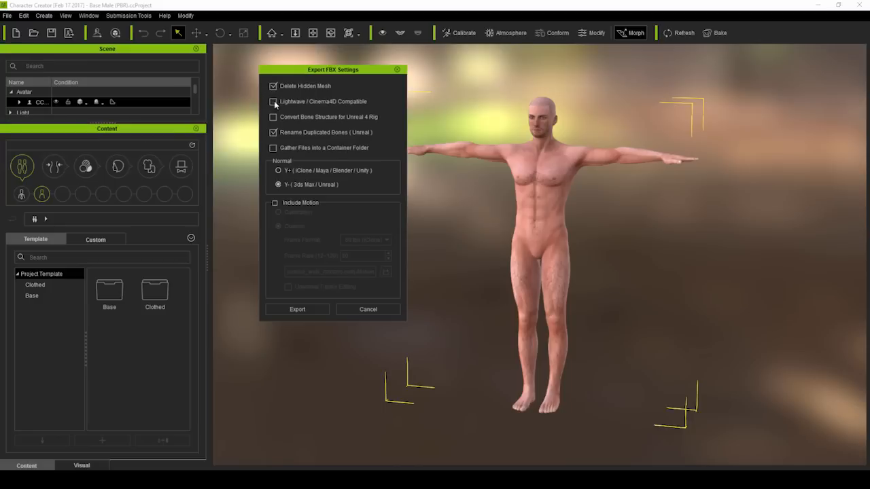
{"action": "left_click", "coordinate": [273, 116]}
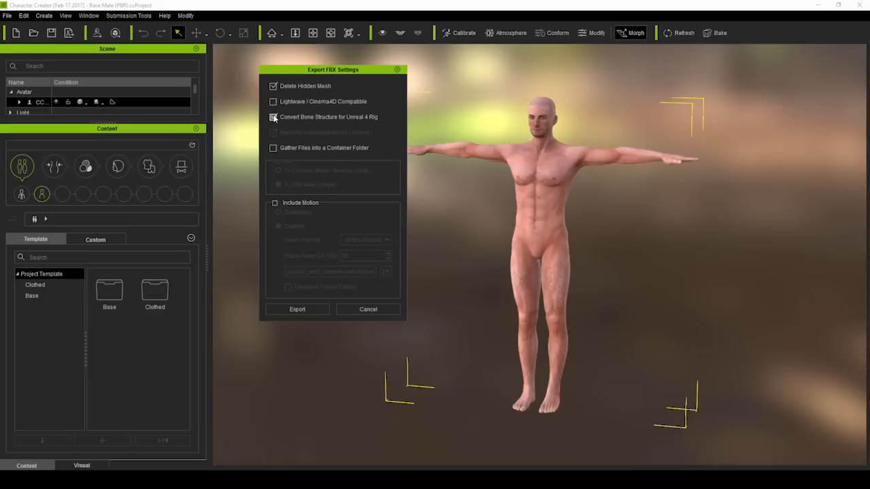
{"action": "left_click", "coordinate": [274, 117]}
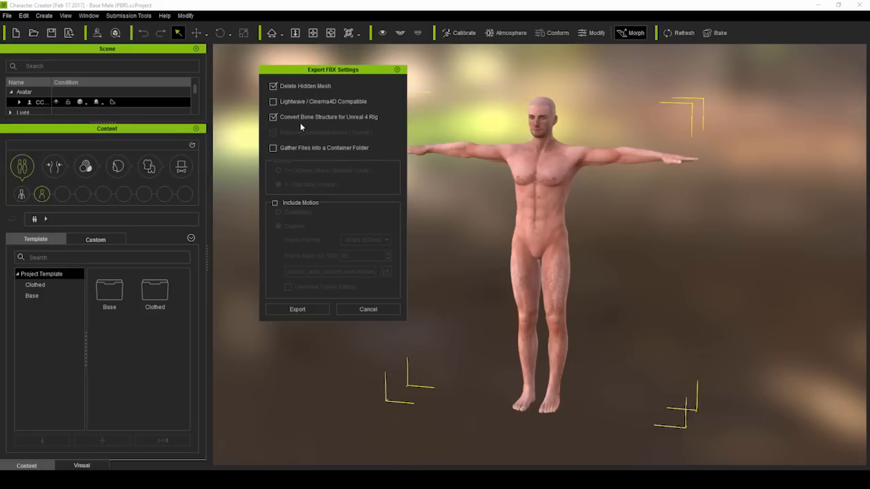
{"action": "left_click", "coordinate": [274, 202]}
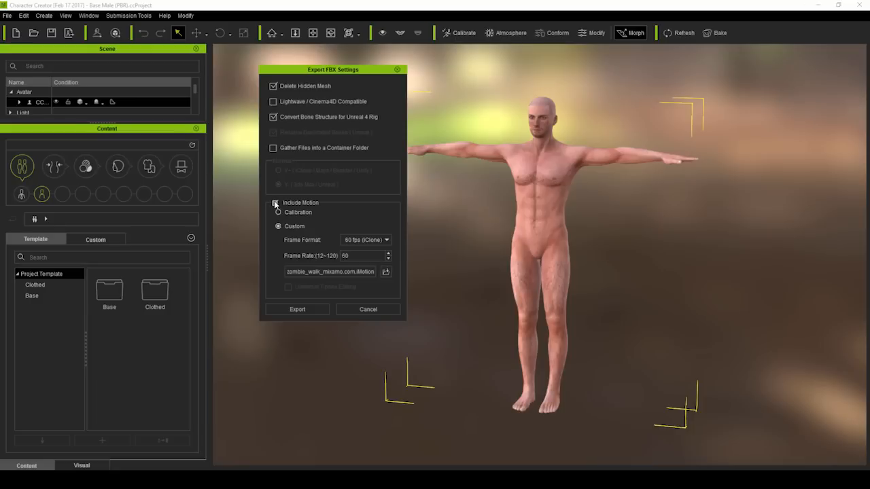
- Include the zombie crawl iMotion file, accept the warning, and save the crawl FBX in the UE4 folder
{"action": "left_click", "coordinate": [388, 271]}
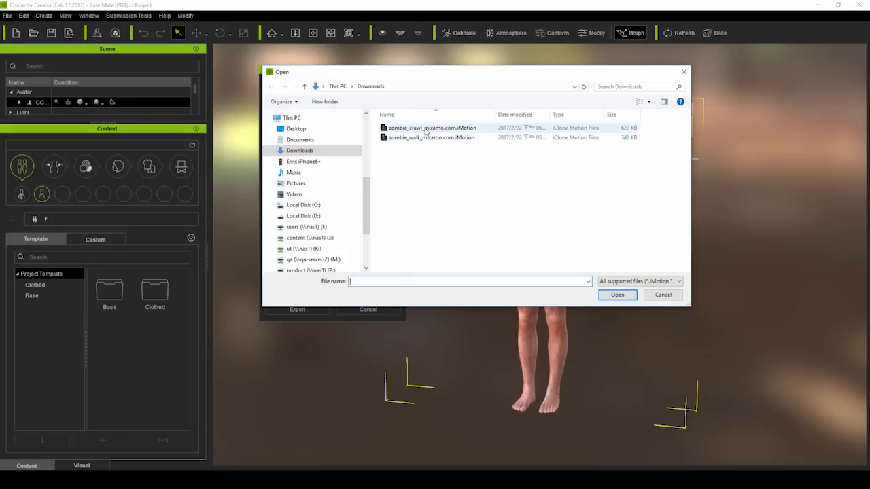
{"action": "left_click", "coordinate": [618, 295]}
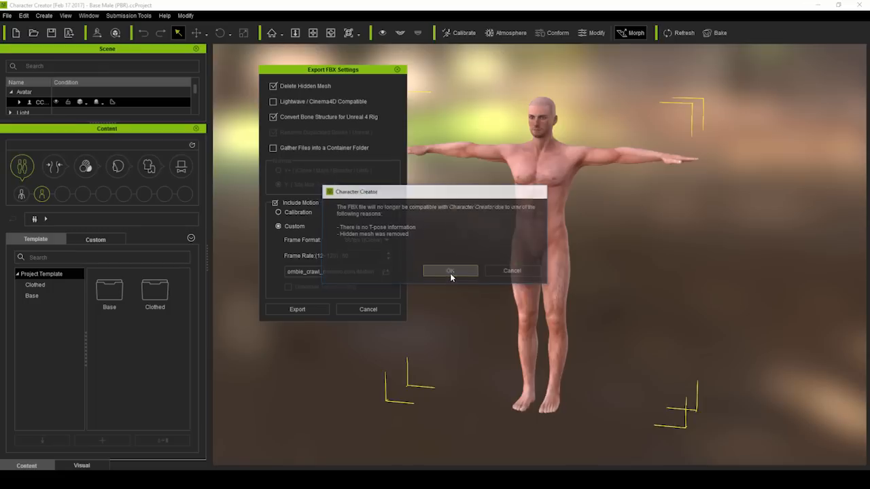
{"action": "left_click", "coordinate": [450, 271]}
{"action": "type", "text": "Mixamo_CC_Cra"}
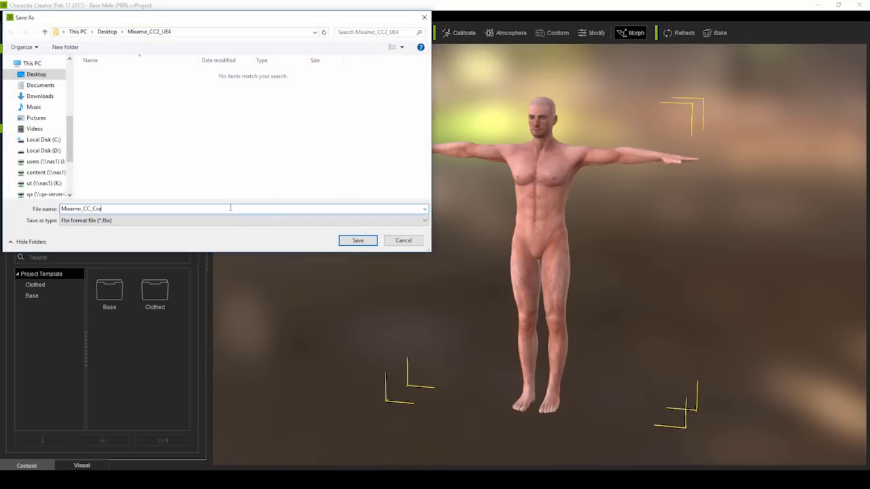
{"action": "left_click", "coordinate": [358, 240]}
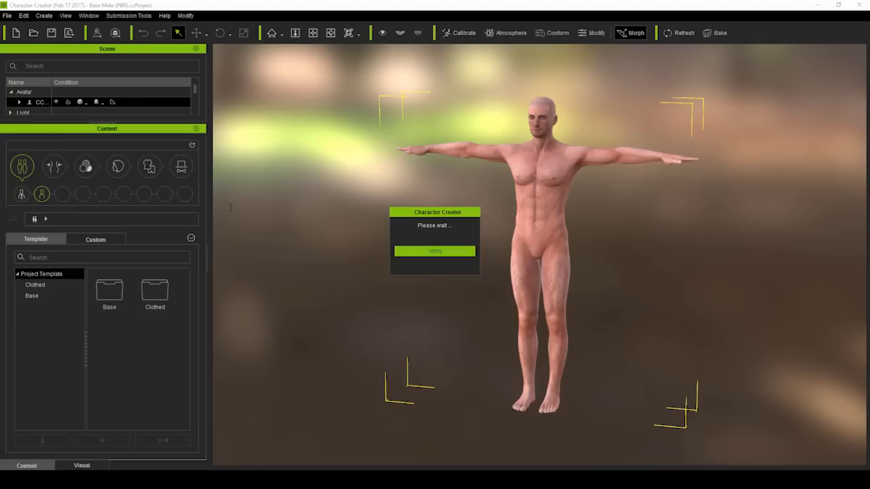
- Export an Unreal 4 FBX with zombie_walk_mixamo.com.iMotion, saved beside the crawl FBX
{"action": "left_click", "coordinate": [9, 12]}
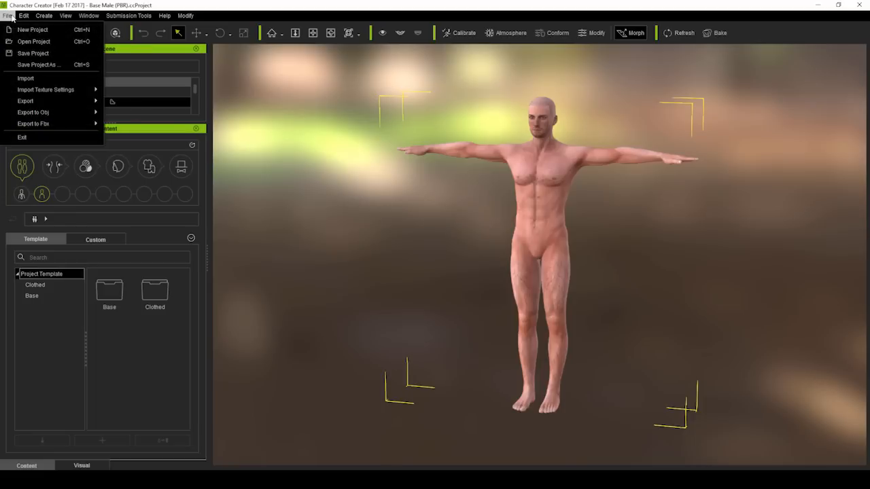
{"action": "left_click", "coordinate": [33, 124]}
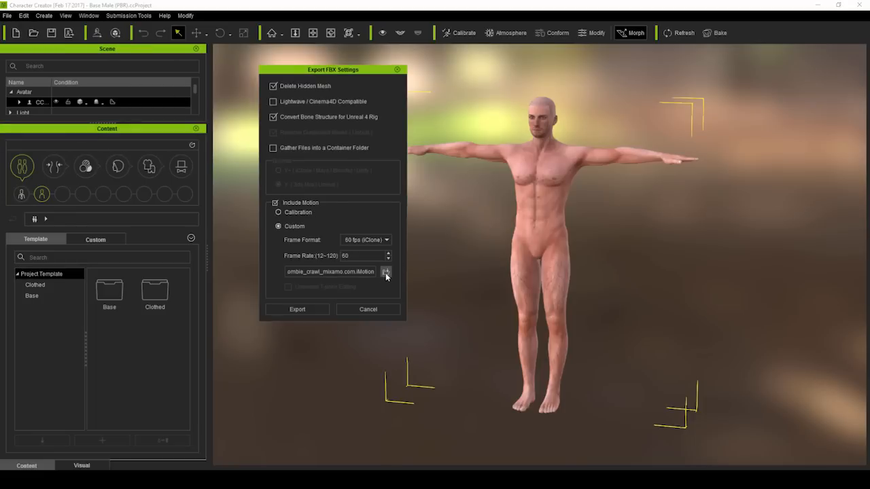
{"action": "left_click", "coordinate": [386, 271]}
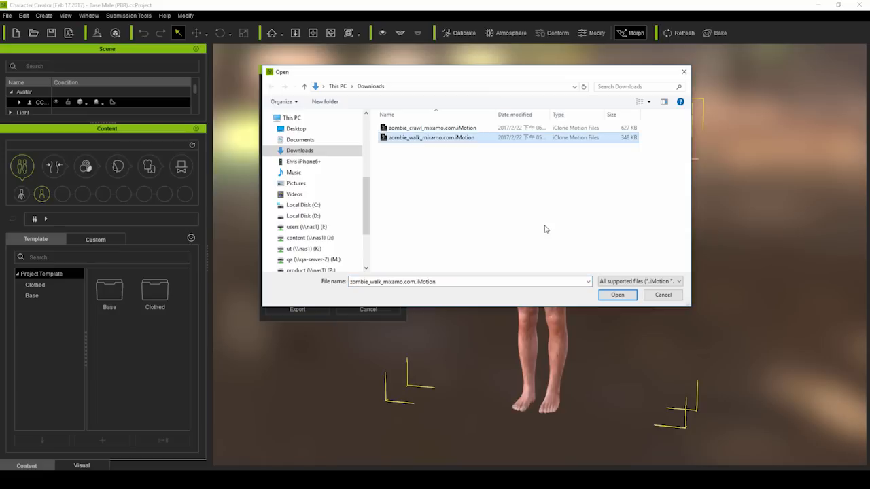
{"action": "left_click", "coordinate": [618, 295]}
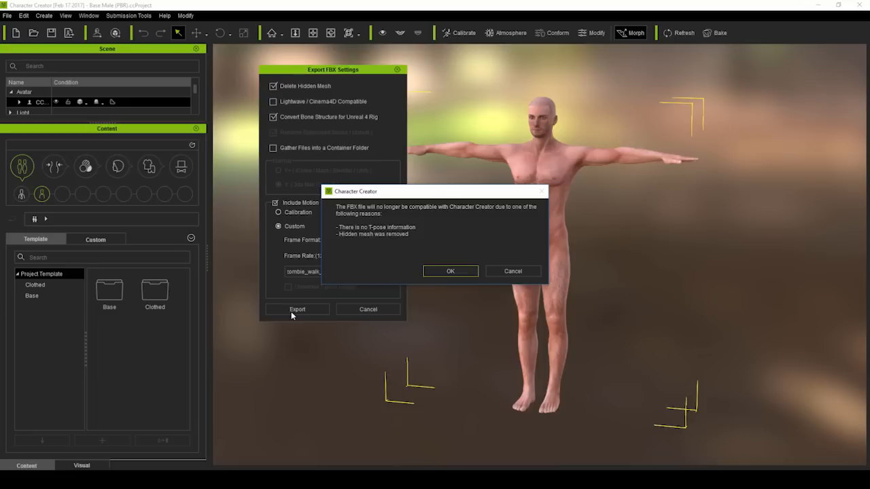
{"action": "left_click", "coordinate": [451, 272]}
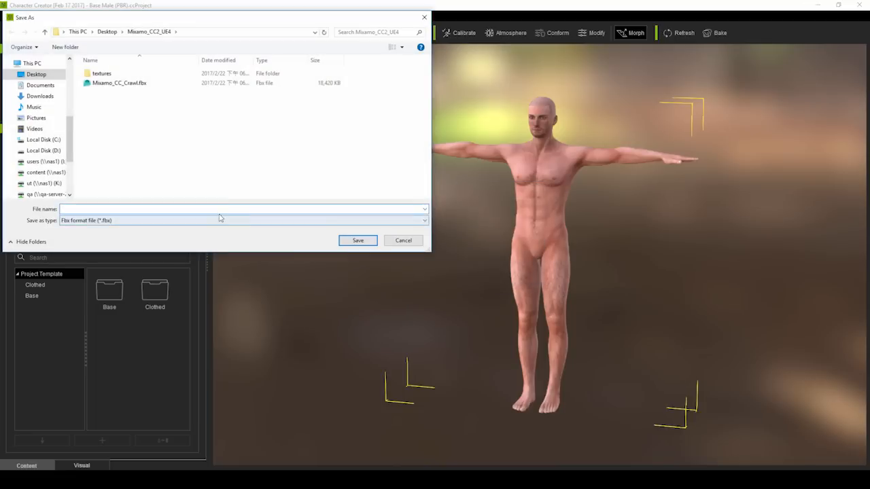
{"action": "left_click", "coordinate": [357, 240]}
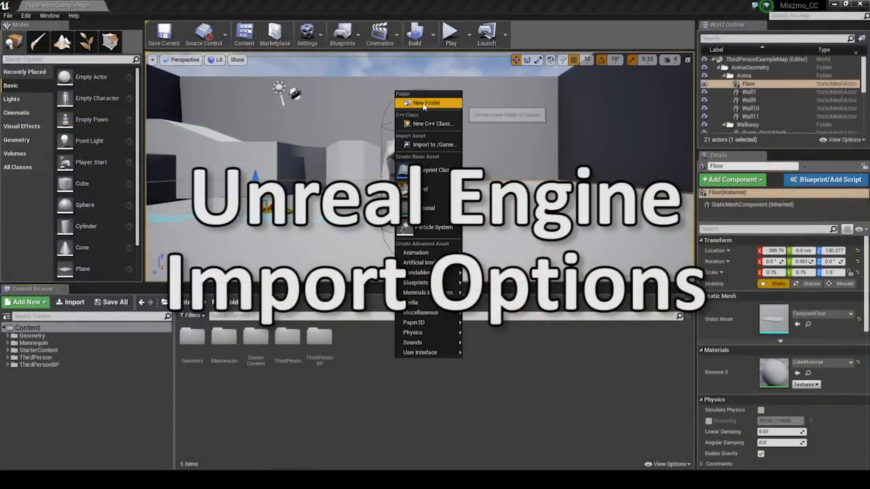
- Create a Mixamo_CC folder in the Content Browser and open it
{"action": "left_click", "coordinate": [430, 104]}
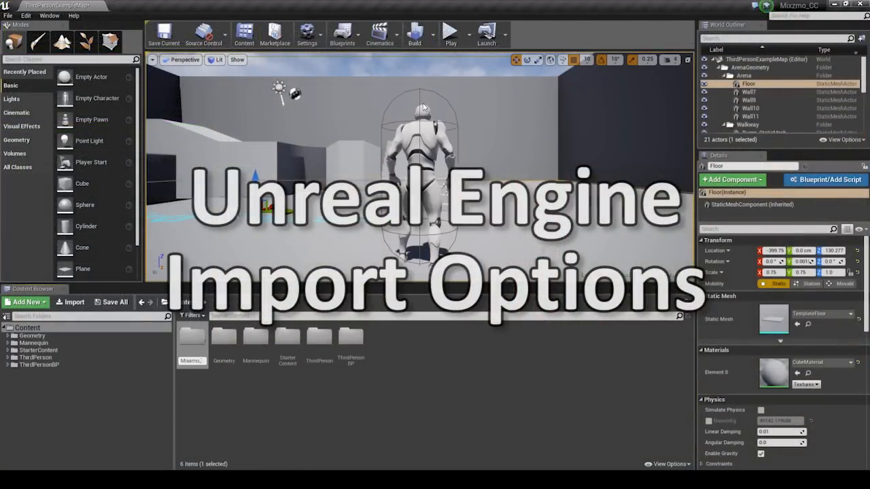
{"action": "double_click", "coordinate": [191, 337]}
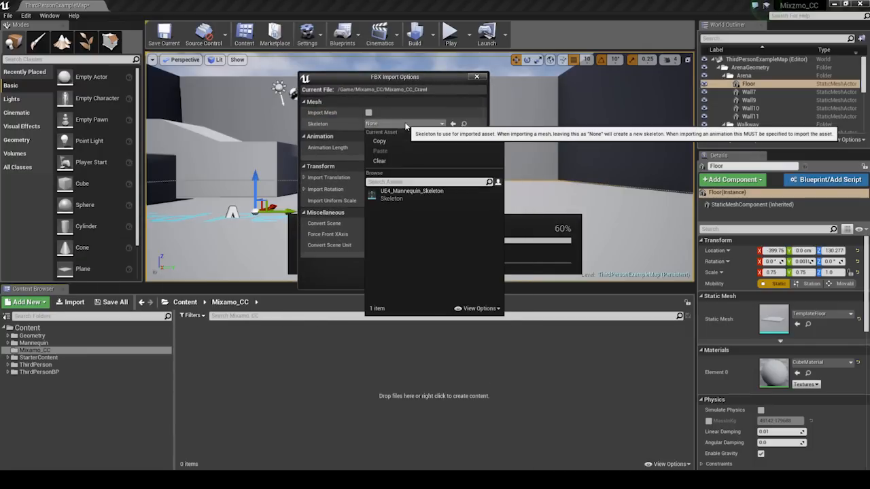
- Import Mixamo_CC_Crawl and Mixamo_CC_Walk onto UE4_Mannequin_Skeleton, then open the crawl animation
{"action": "left_click", "coordinate": [410, 194]}
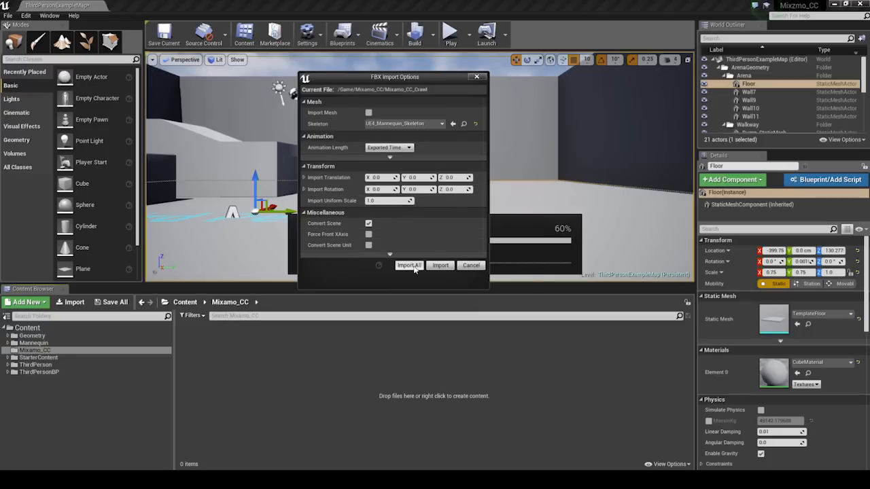
{"action": "left_click", "coordinate": [409, 265]}
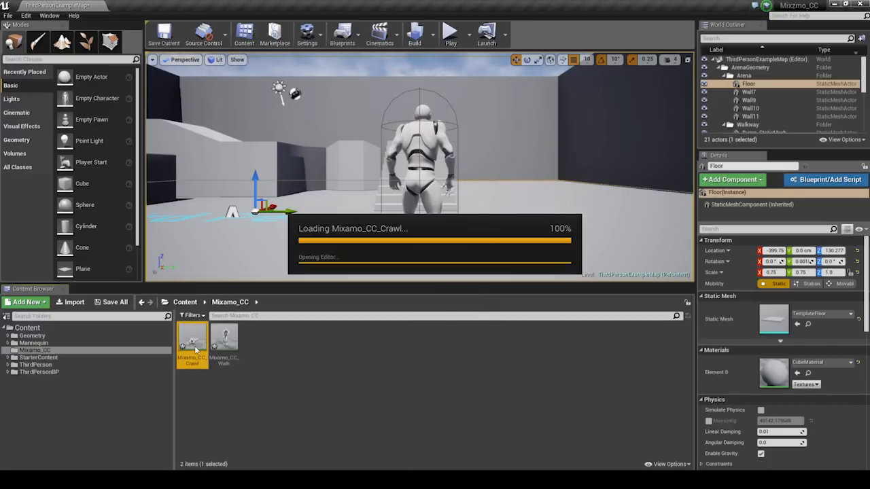
{"action": "double_click", "coordinate": [192, 343]}
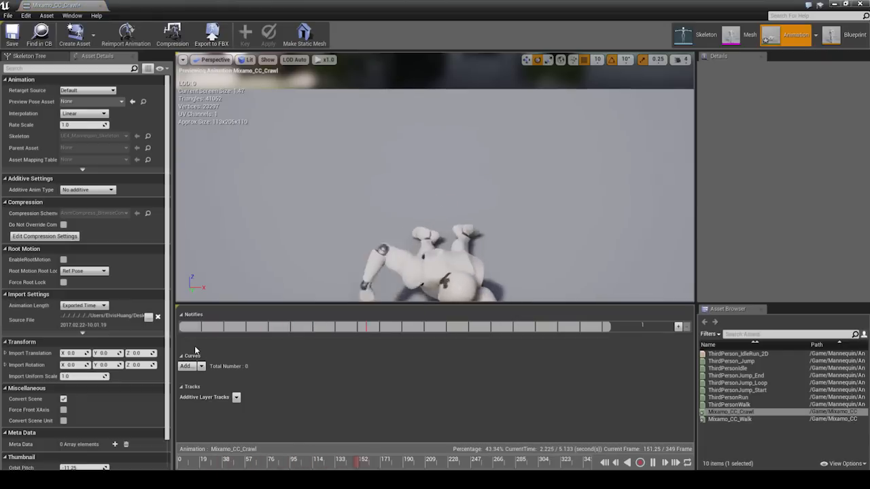